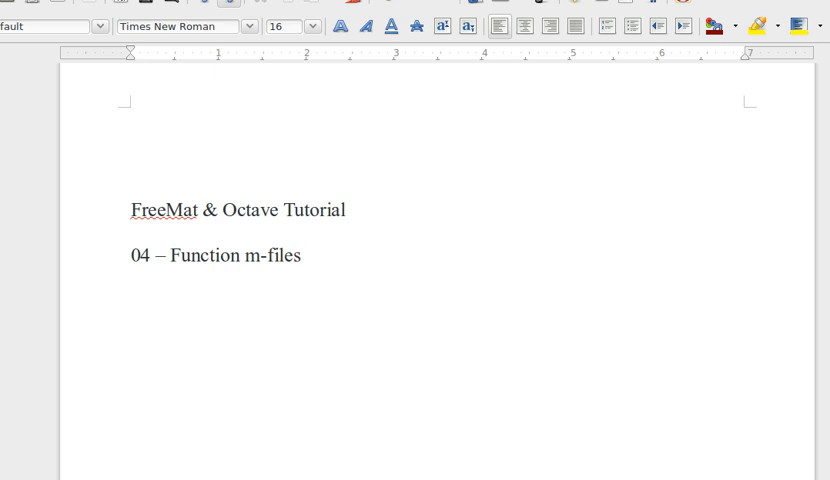
- Bring the Command Window forward alongside the testpoly.m editor window
{"action": "left_click", "coordinate": [301, 255]}
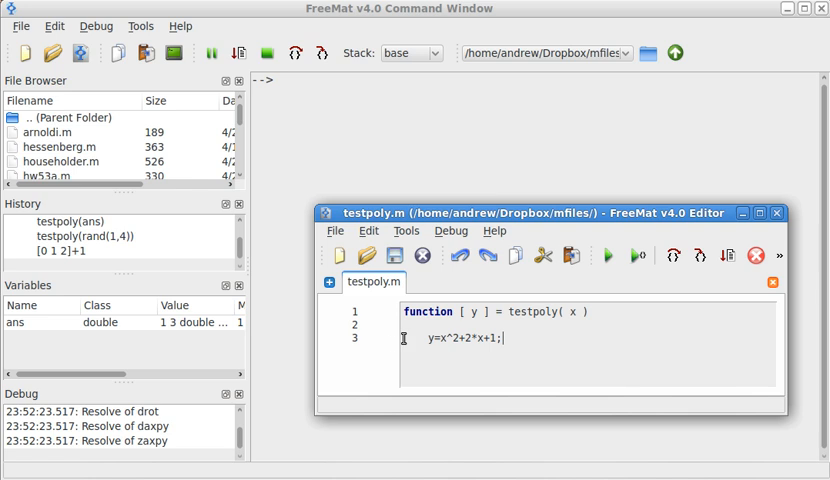
{"action": "mouse_move", "coordinate": [562, 362]}
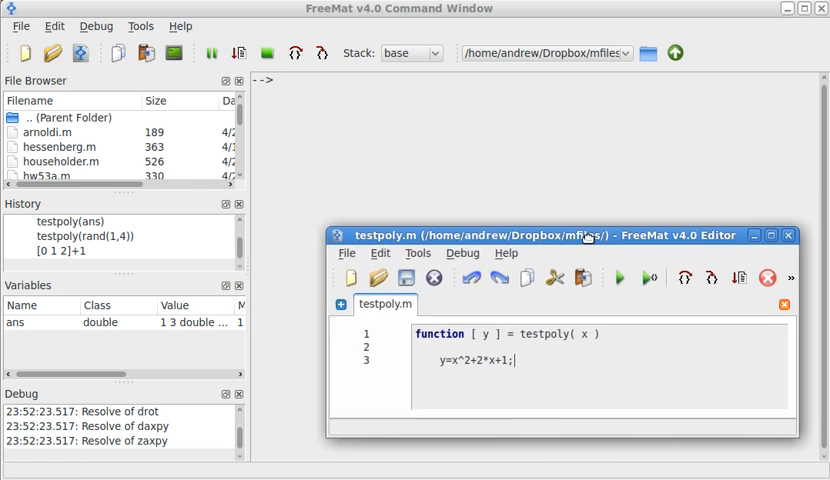
- Run testpoly(0), testpoly(4) and testpoly(5), returning 1, 25 and 36
{"action": "type", "text": "t"}
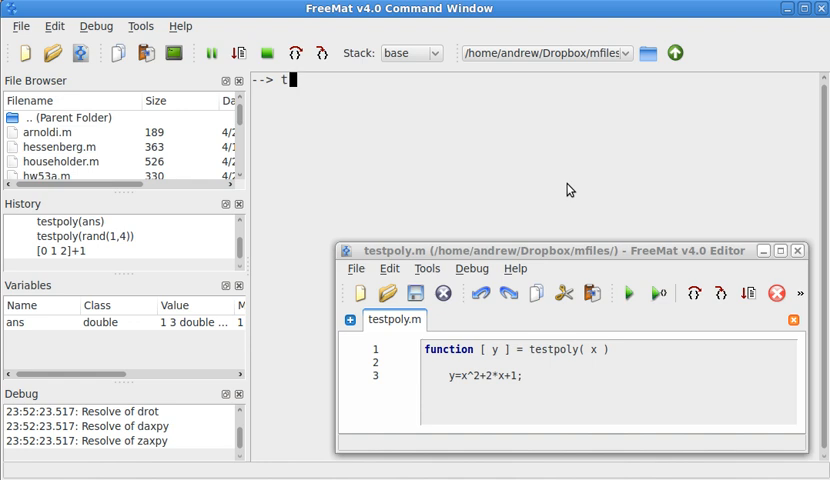
{"action": "type", "text": "estpoly(0)"}
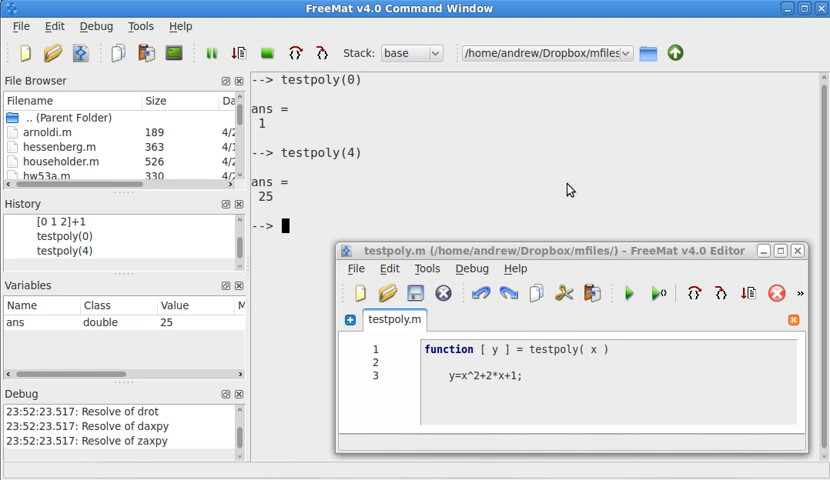
{"action": "type", "text": "testpoly"}
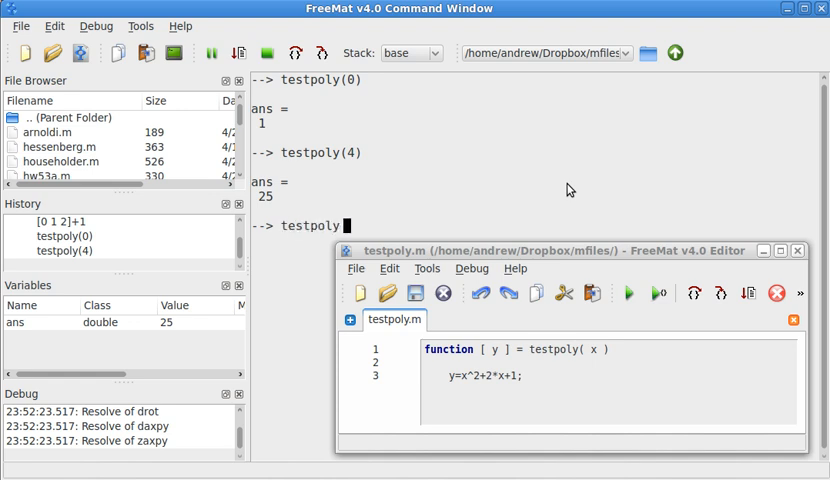
{"action": "type", "text": "testpoly(5)"}
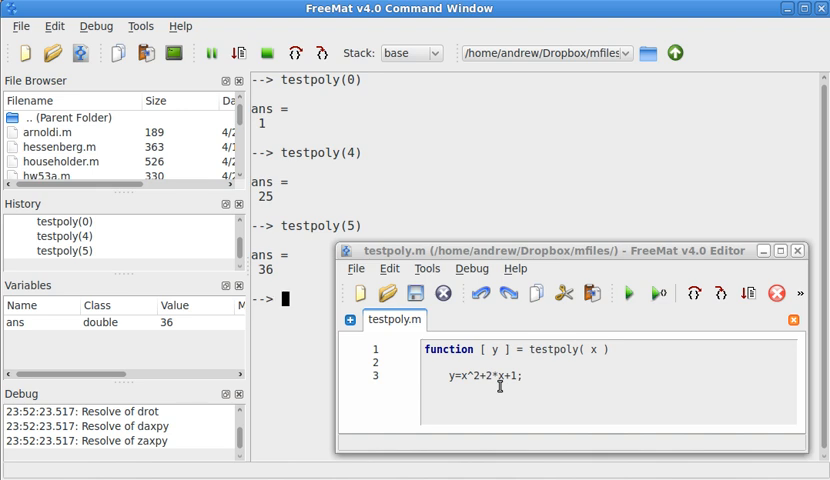
{"action": "mouse_move", "coordinate": [550, 417]}
{"action": "type", "text": "z="}
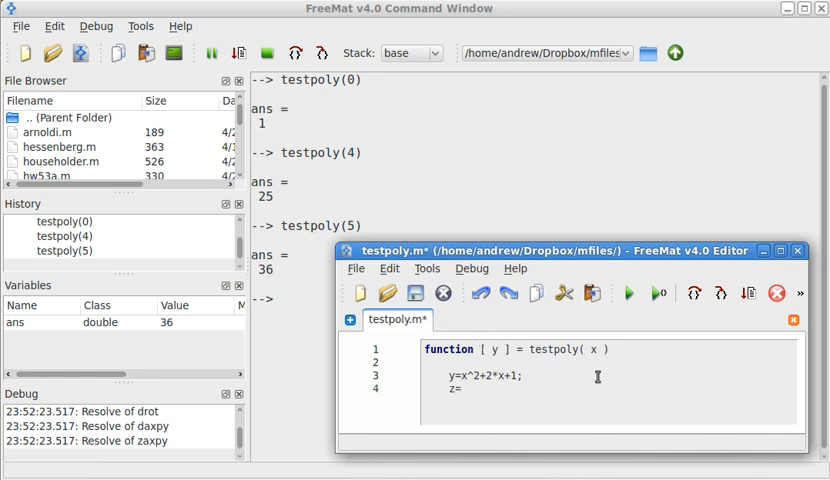
- Add z=x+2 to testpoly.m with outputs [y z], save, and call testpoly(5)
{"action": "type", "text": "x+2;"}
{"action": "left_click", "coordinate": [540, 298]}
{"action": "type", "text": "testpoly(5)"}
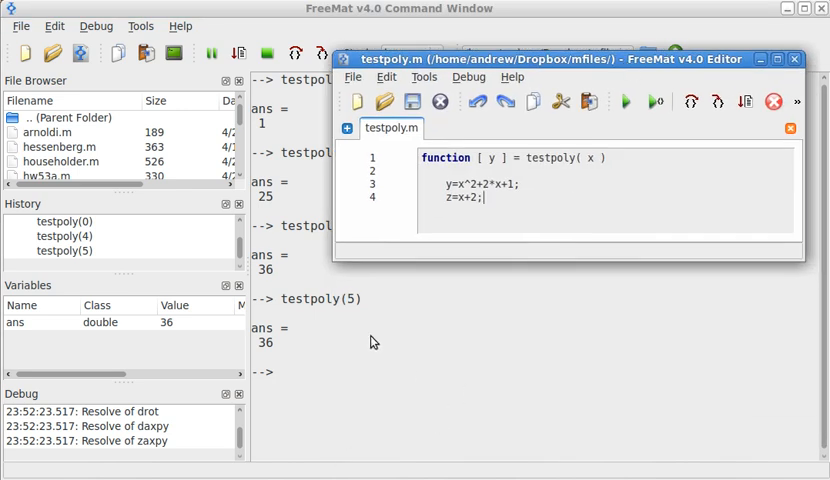
{"action": "mouse_move", "coordinate": [337, 380]}
{"action": "type", "text": "z"}
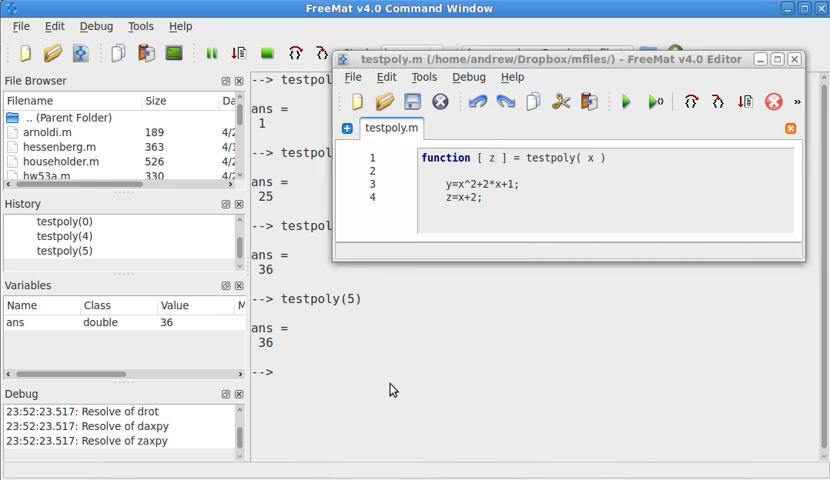
{"action": "type", "text": "testpoly(5)"}
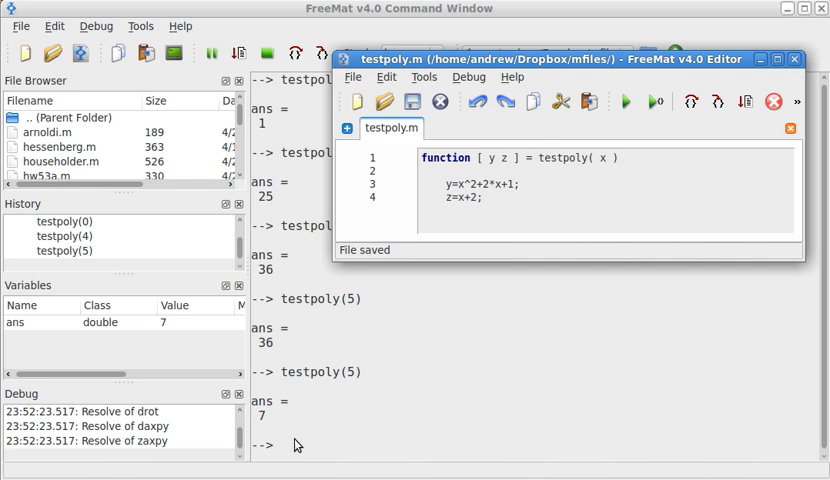
- Call [a b]=testpoly(5), giving a=36 and b=7
{"action": "type", "text": "[a b]"}
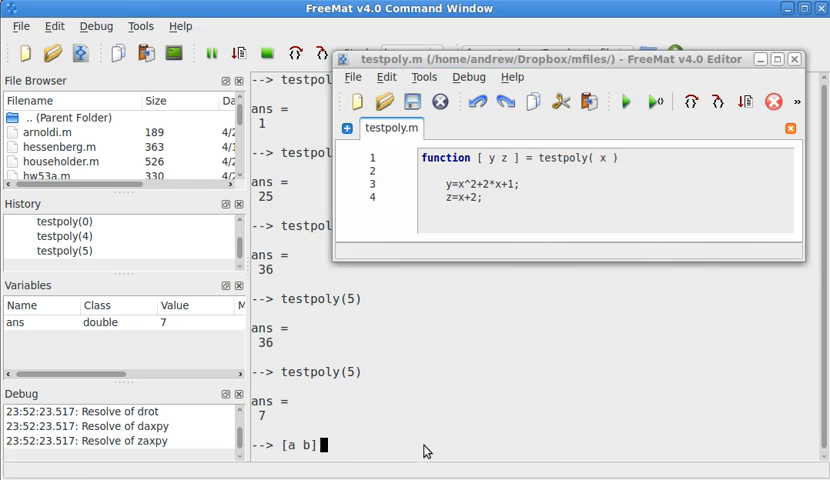
{"action": "type", "text": "=tr"}
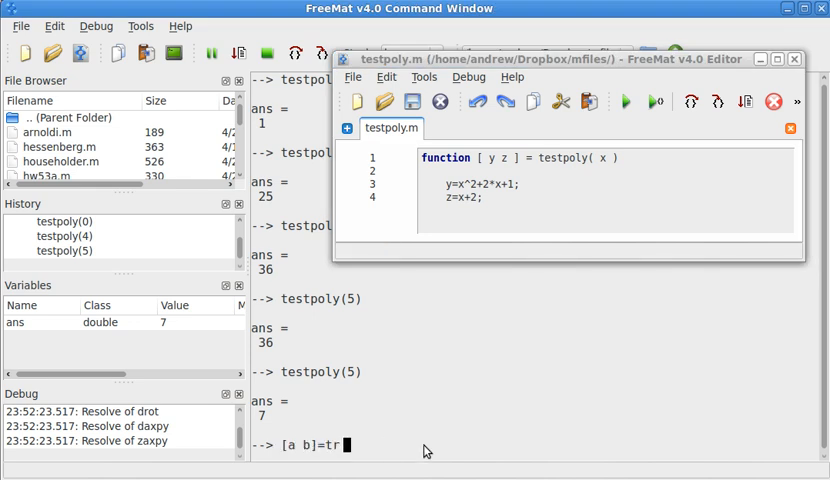
{"action": "type", "text": "estpoly(5)"}
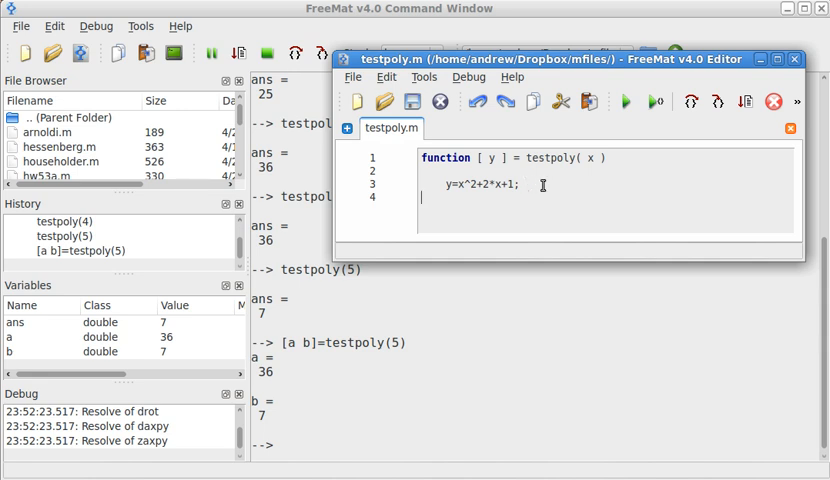
{"action": "mouse_move", "coordinate": [696, 374]}
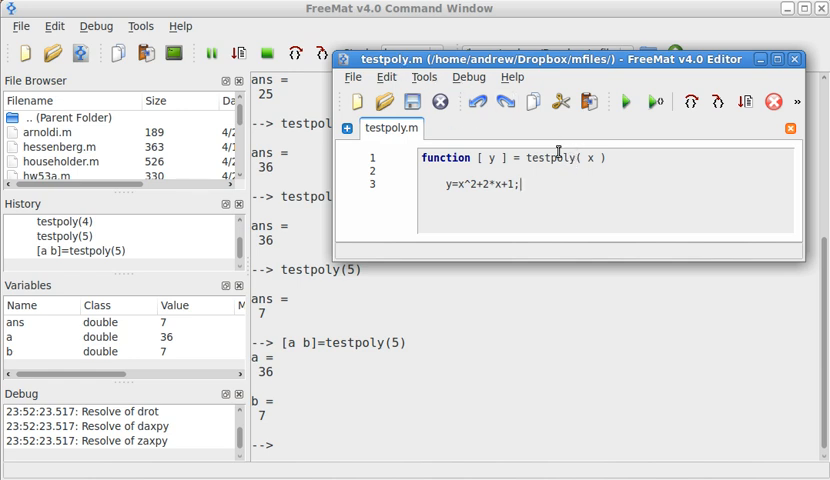
{"action": "mouse_move", "coordinate": [363, 63]}
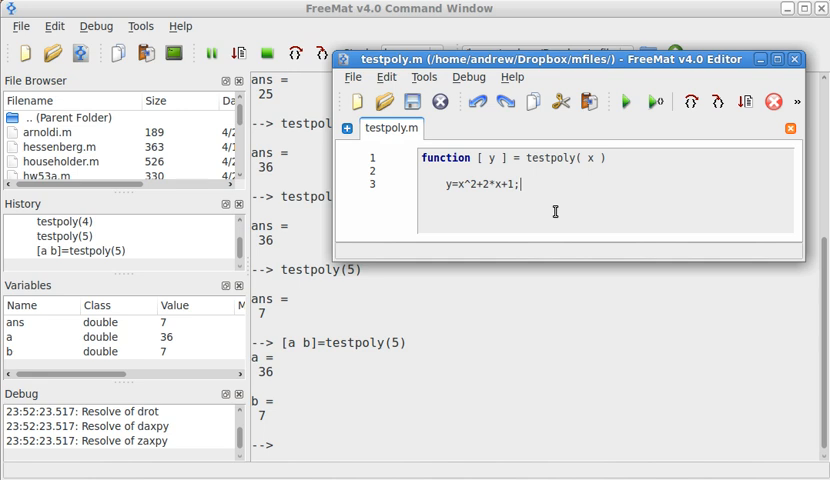
{"action": "mouse_move", "coordinate": [543, 150]}
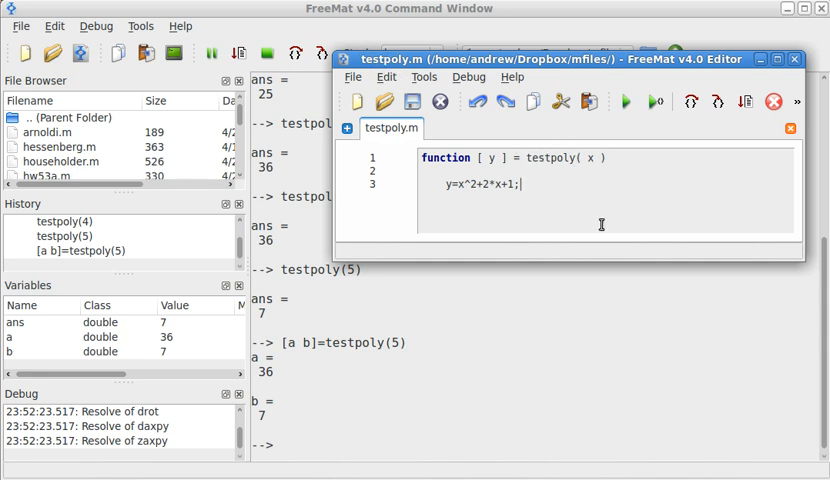
{"action": "mouse_move", "coordinate": [608, 224]}
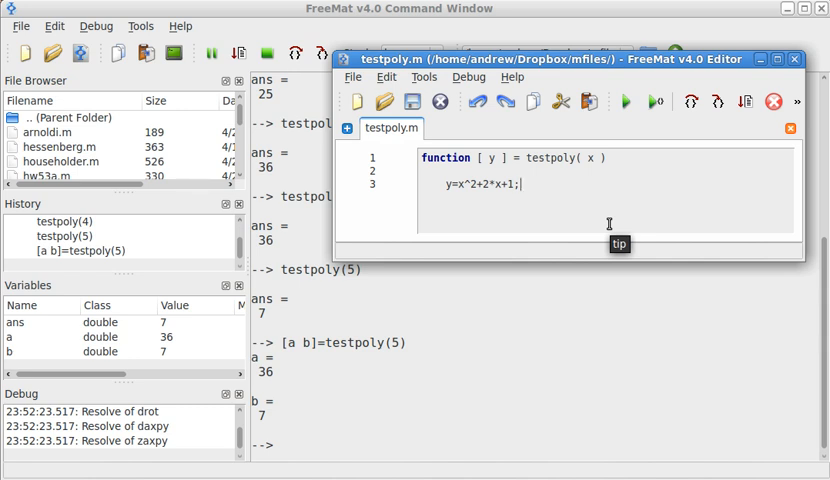
{"action": "mouse_move", "coordinate": [611, 211]}
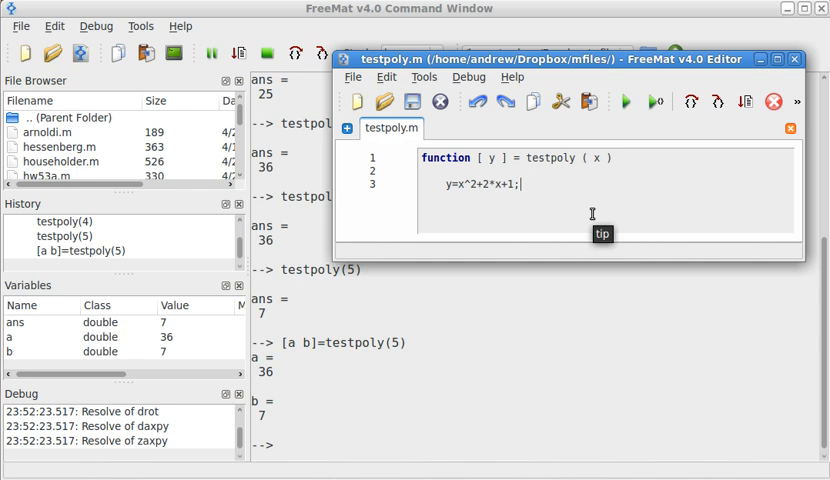
{"action": "mouse_move", "coordinate": [614, 196]}
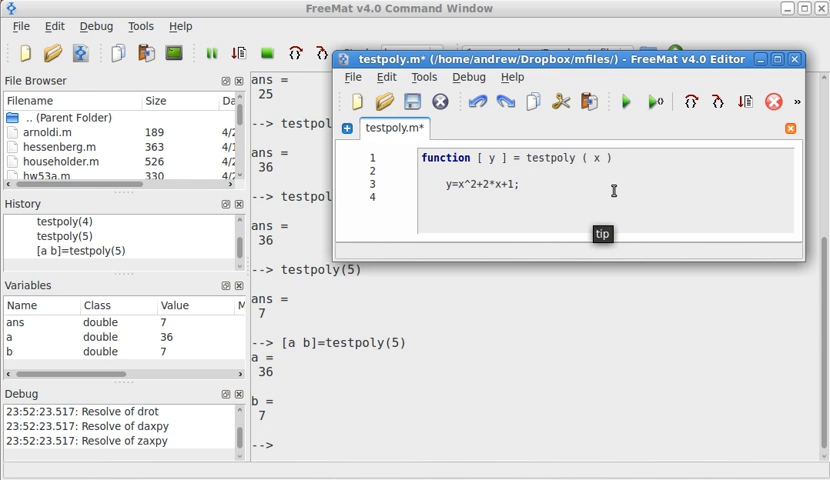
- Type nargin and nargout lines into testpoly.m, then select and delete them
{"action": "type", "text": "nargin"}
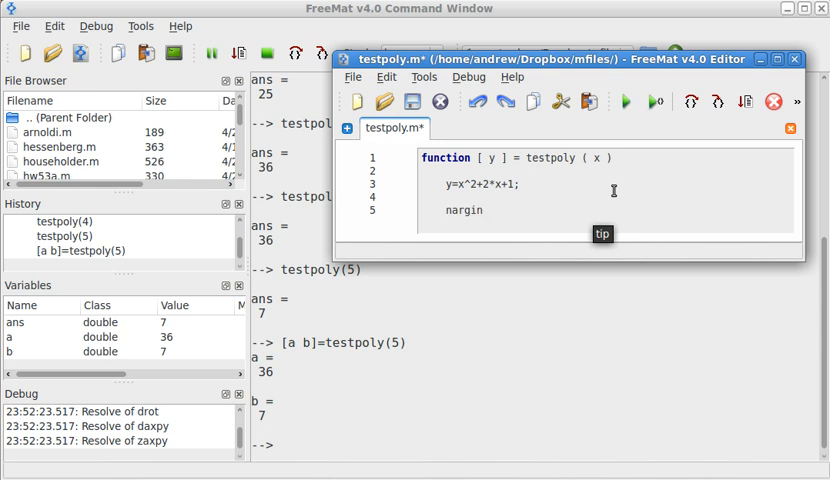
{"action": "type", "text": "nargout"}
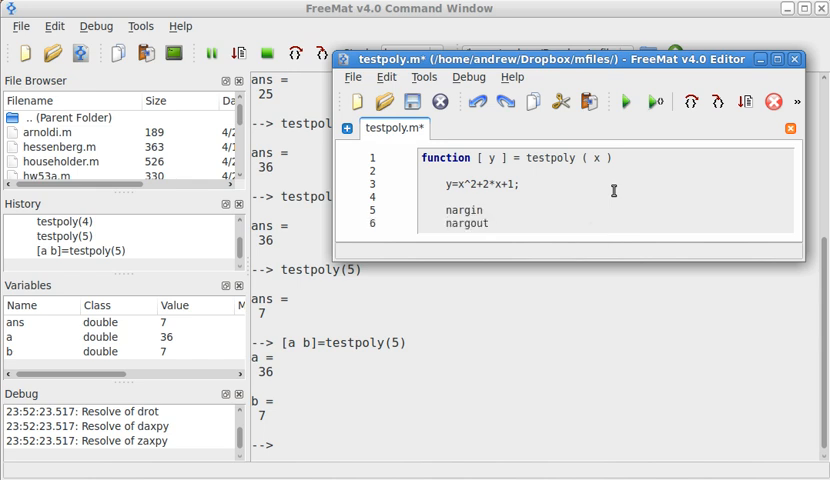
{"action": "left_click_drag", "start_coordinate": [440, 210], "coordinate": [490, 225]}
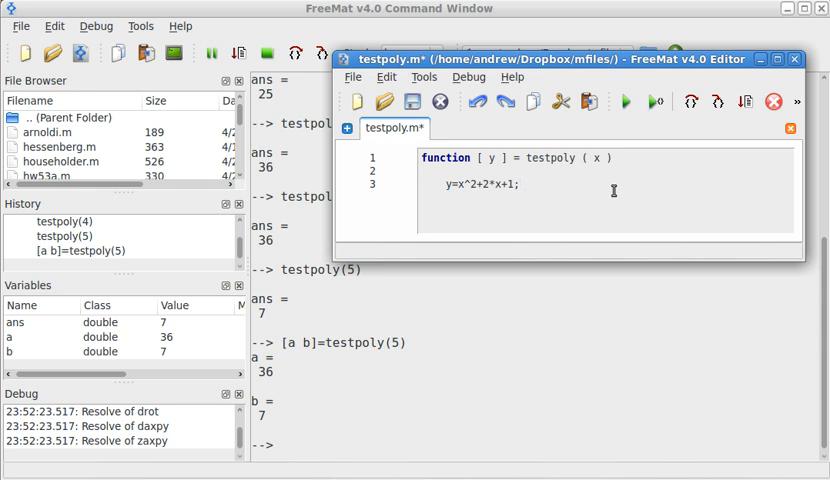
{"action": "left_click", "coordinate": [412, 101]}
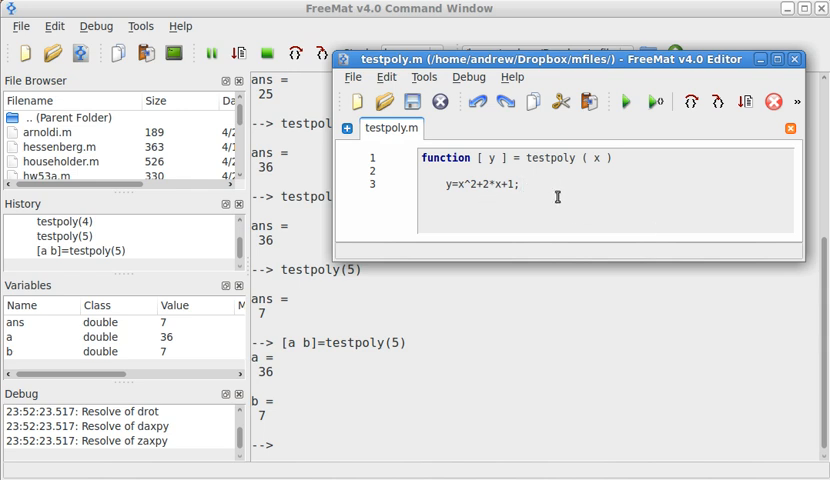
{"action": "mouse_move", "coordinate": [558, 196]}
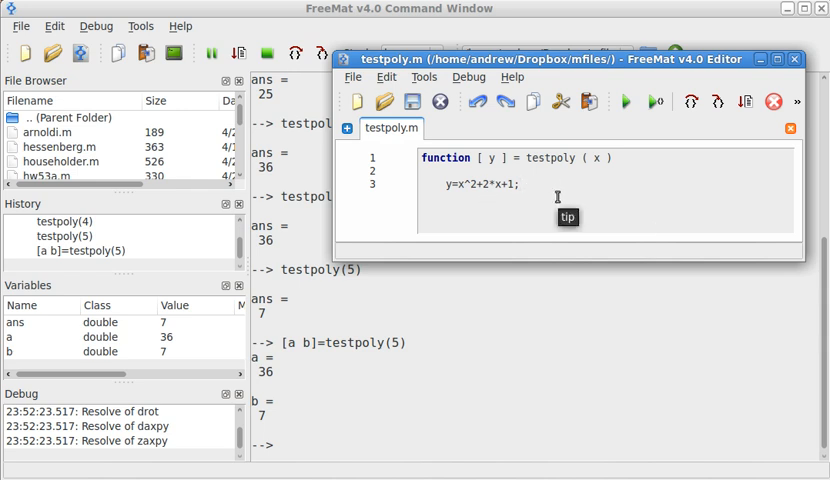
{"action": "mouse_move", "coordinate": [551, 205]}
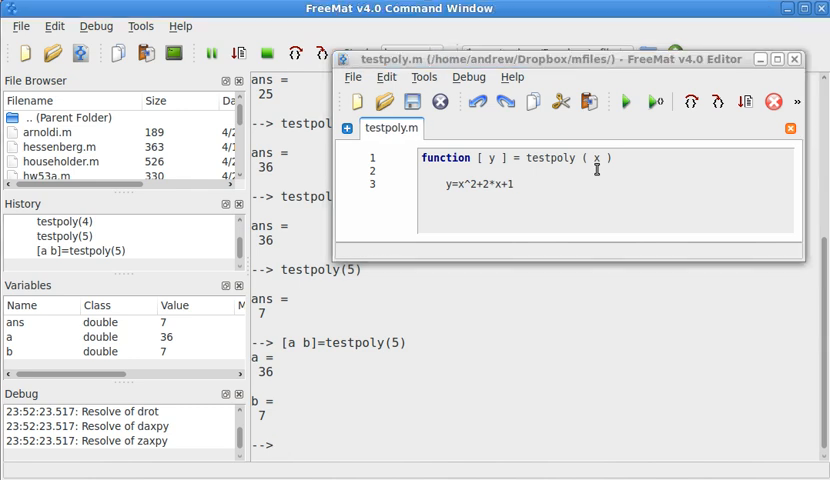
- End the formula line with a semicolon and save, then clear and call testpoly(5)
{"action": "type", "text": "testpoly(5"}
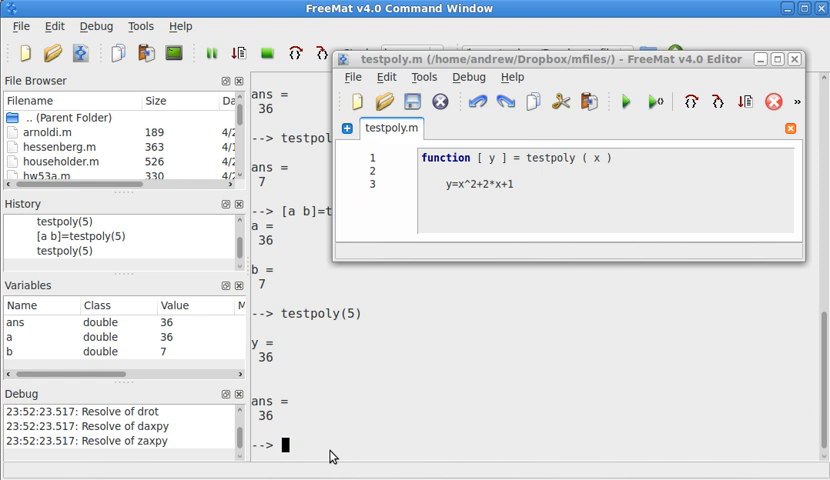
{"action": "type", "text": "clear"}
{"action": "left_click", "coordinate": [607, 184]}
{"action": "type", "text": ";"}
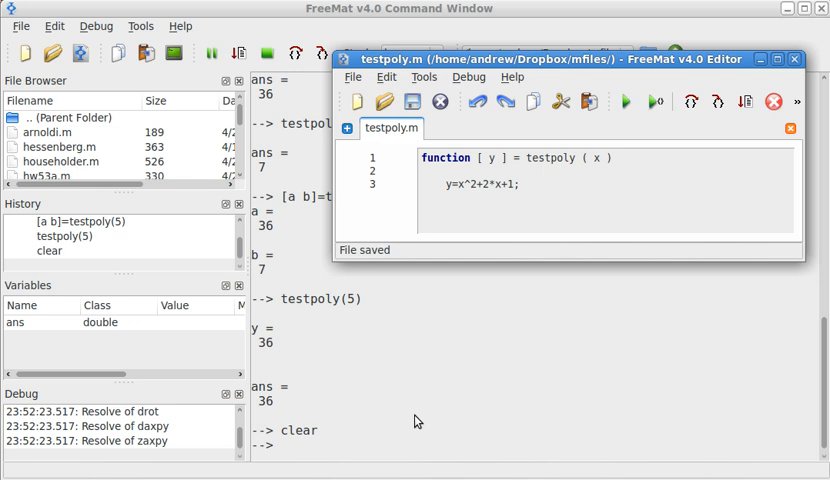
{"action": "type", "text": "testpoly(5"}
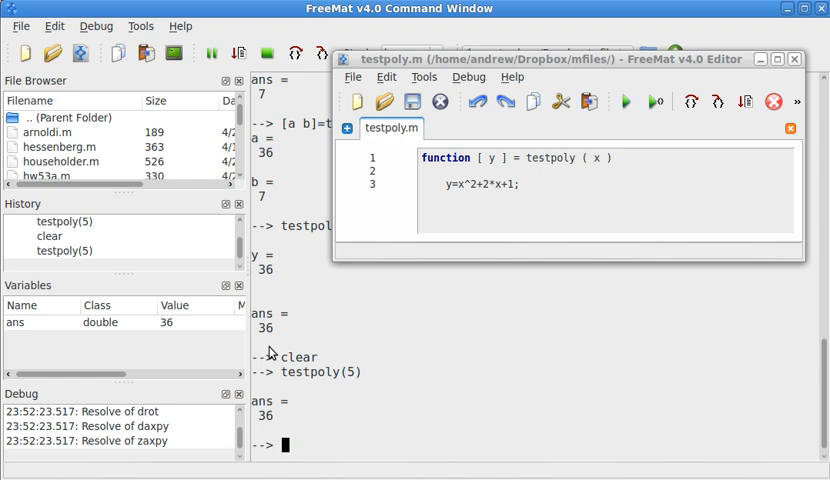
{"action": "mouse_move", "coordinate": [811, 348]}
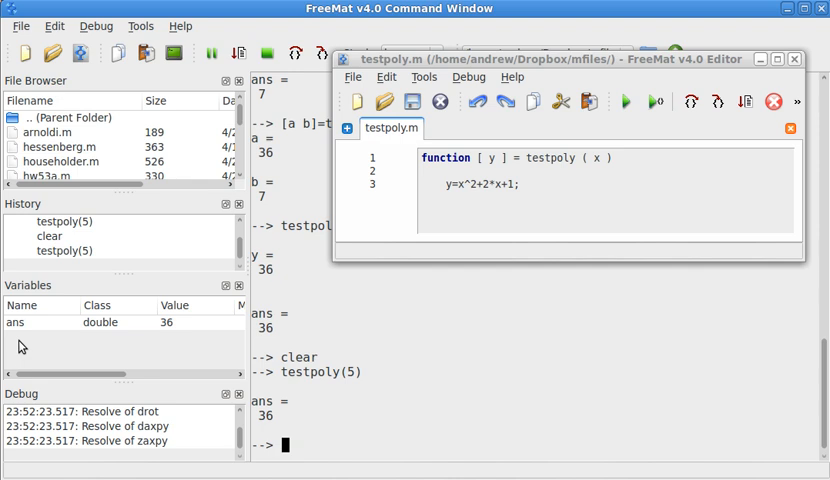
{"action": "mouse_move", "coordinate": [289, 446]}
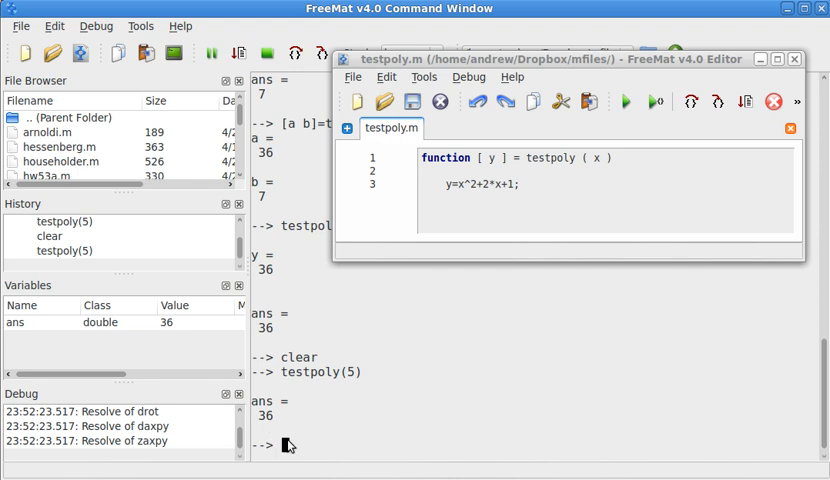
- Run whos to list the workspace variables
{"action": "type", "text": "whos"}
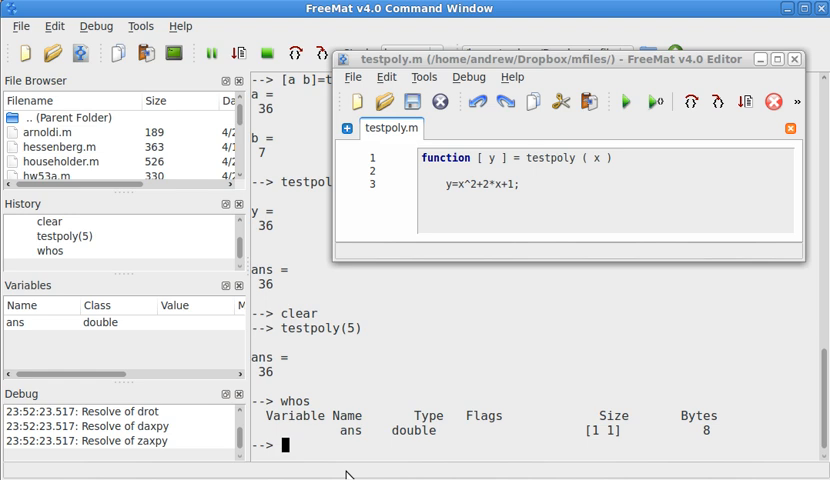
{"action": "mouse_move", "coordinate": [512, 246]}
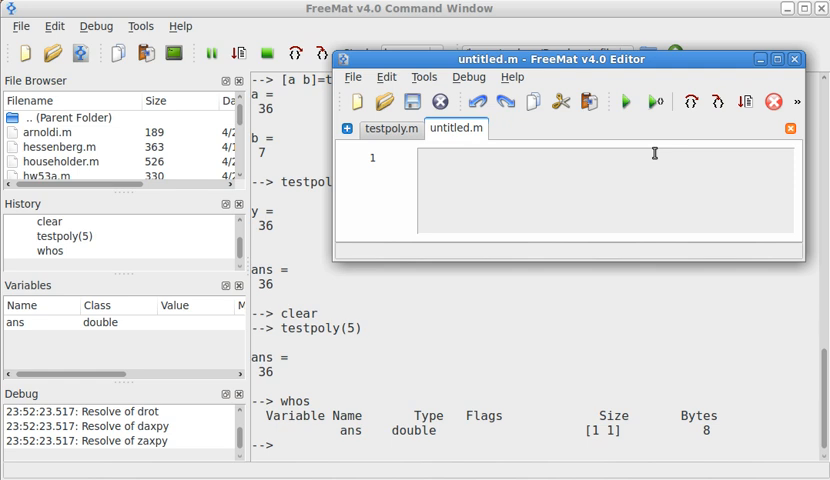
- Type the header 'function [ z , w ] = testpoly2( x , y )' in a new file
{"action": "type", "text": "function"}
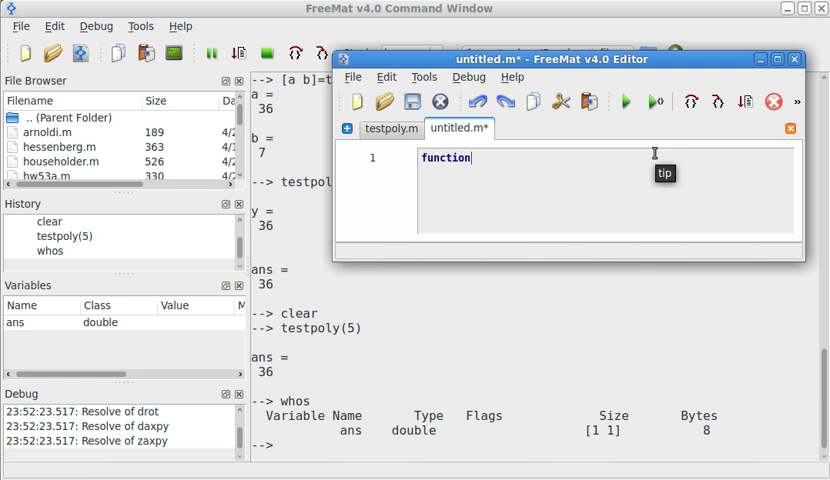
{"action": "type", "text": "["}
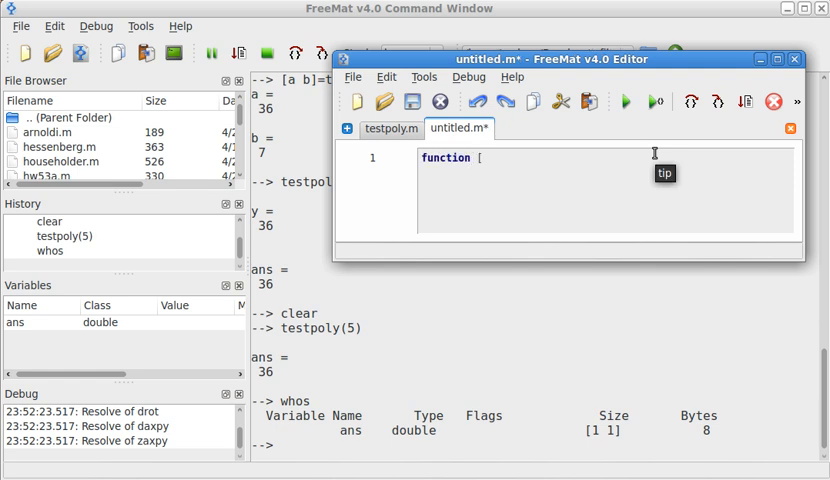
{"action": "type", "text": "z"}
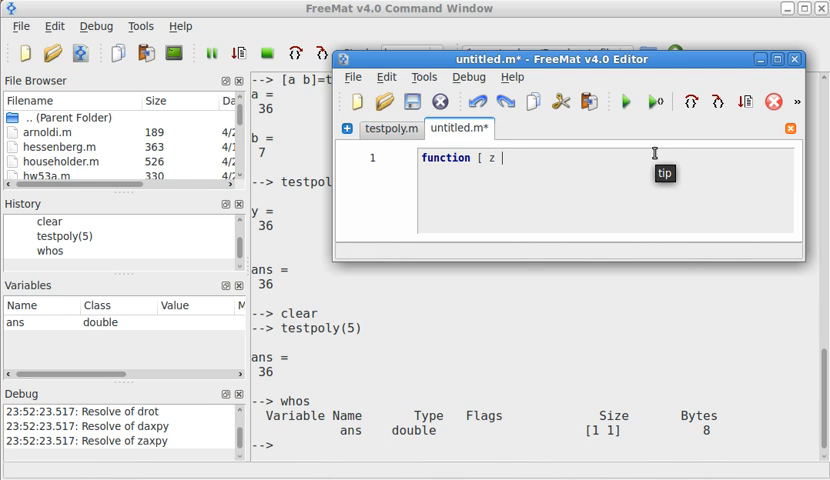
{"action": "type", "text": ", w ] ="}
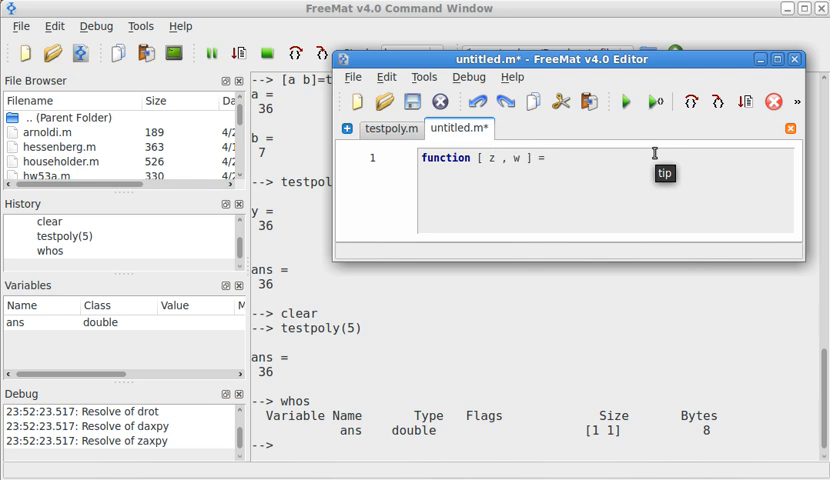
{"action": "type", "text": "testpoly2"}
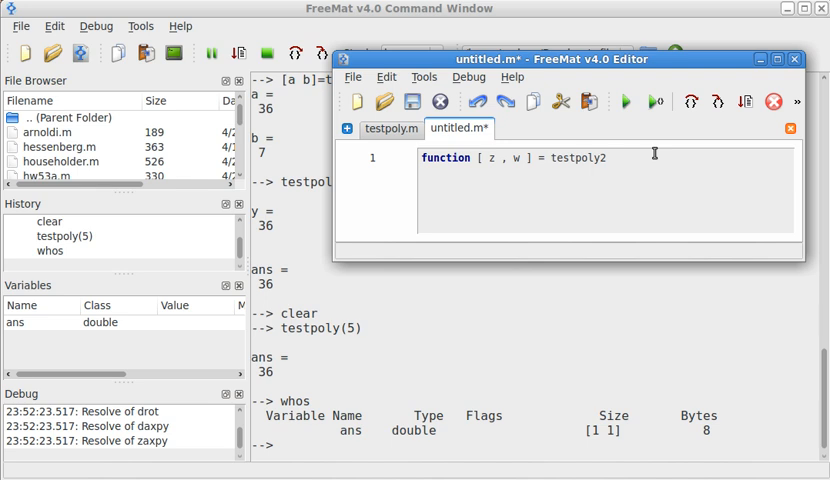
{"action": "type", "text": "(x,"}
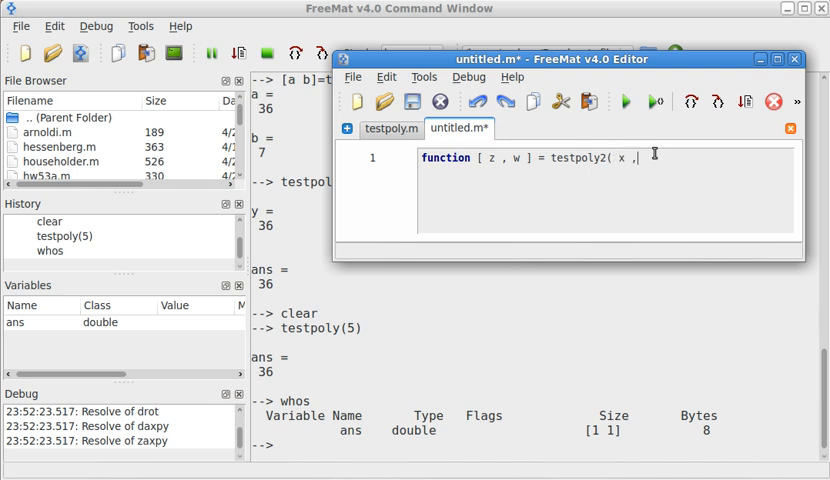
{"action": "type", "text": "y"}
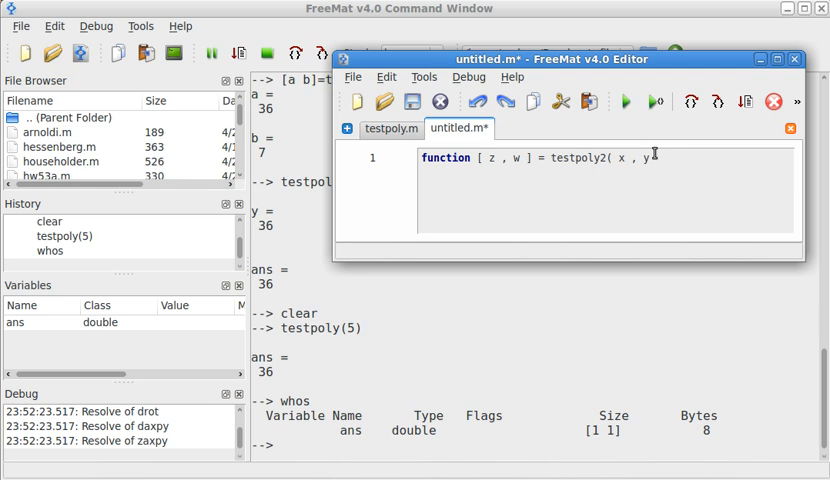
{"action": "type", "text": ")"}
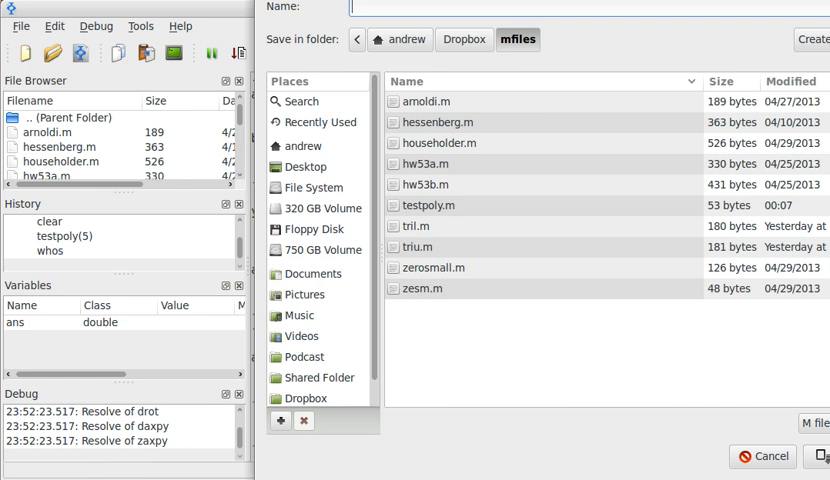
- Save the new file as testpoly2 in the mfiles folder
{"action": "type", "text": "testpoly2( x , y"}
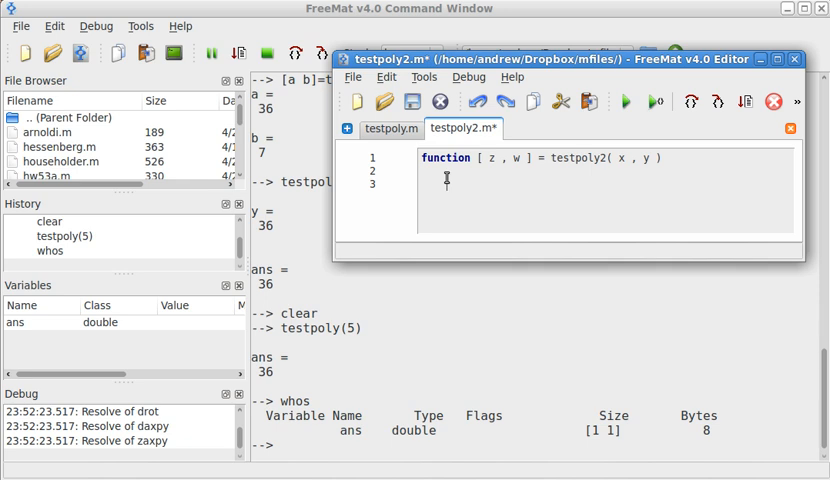
- Write z=x^2-y^2+2*x+1 and w=2*x*y+2*y, then test testpoly2 with (2,3) and (4,3)
{"action": "type", "text": "z"}
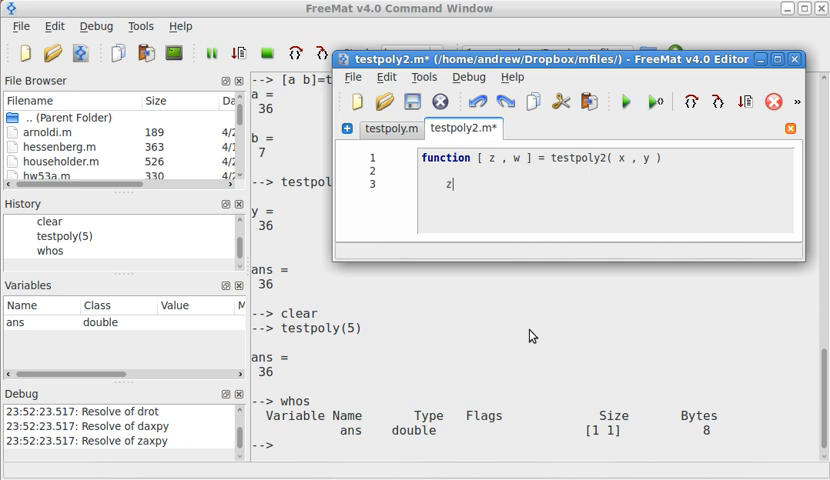
{"action": "type", "text": "="}
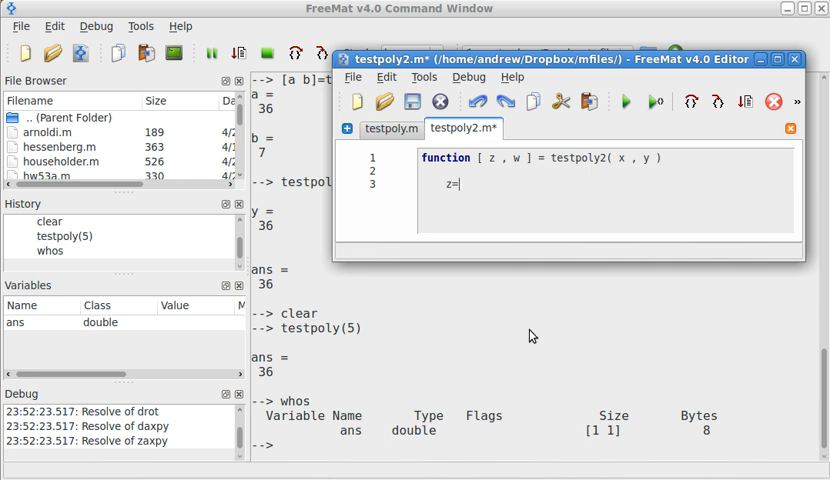
{"action": "type", "text": "x^2"}
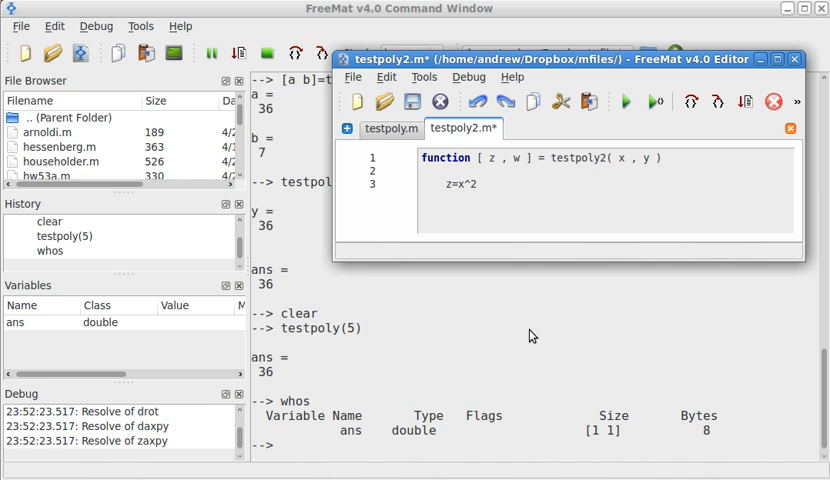
{"action": "type", "text": "-y^2"}
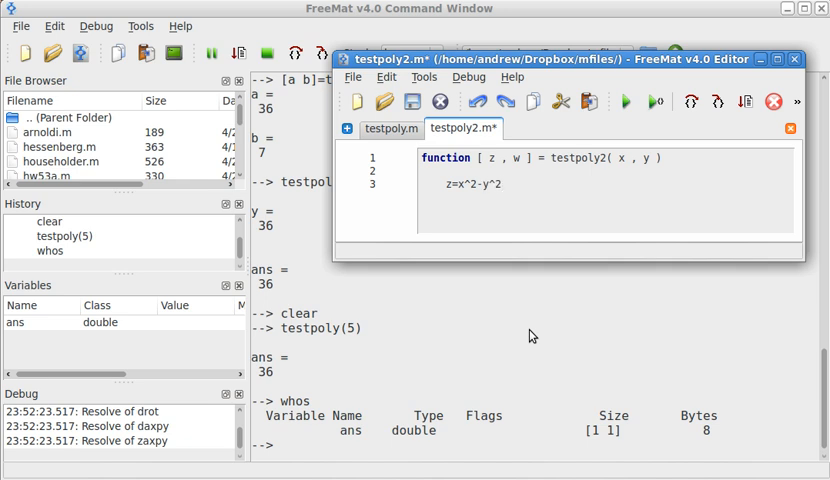
{"action": "type", "text": "_2*"}
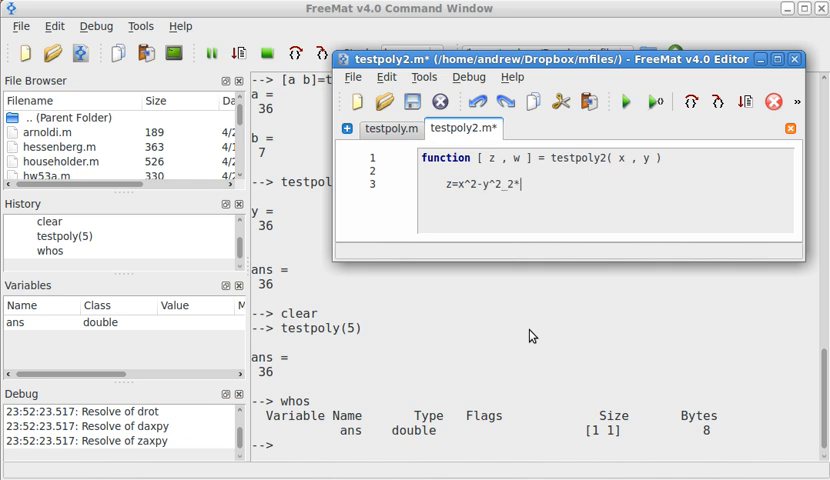
{"action": "type", "text": "x+1;"}
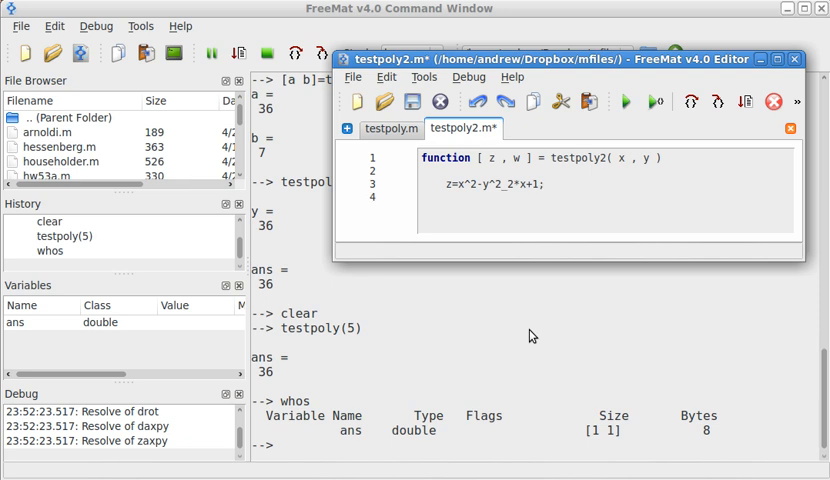
{"action": "type", "text": "w"}
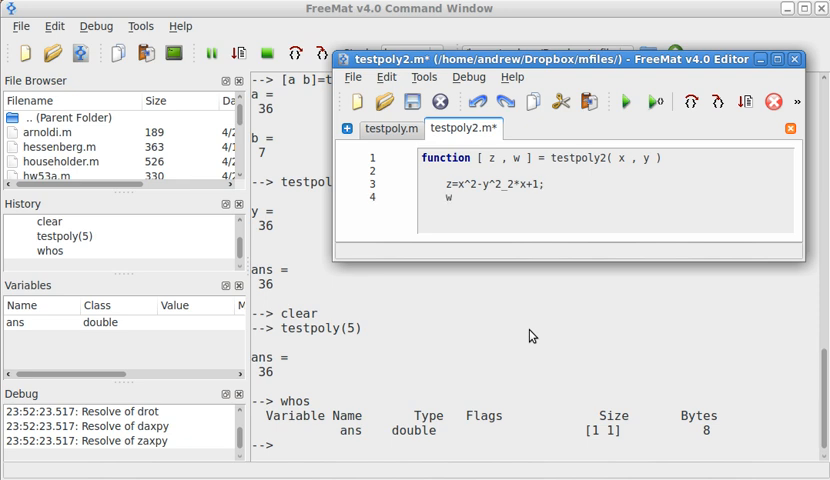
{"action": "type", "text": "=2*x"}
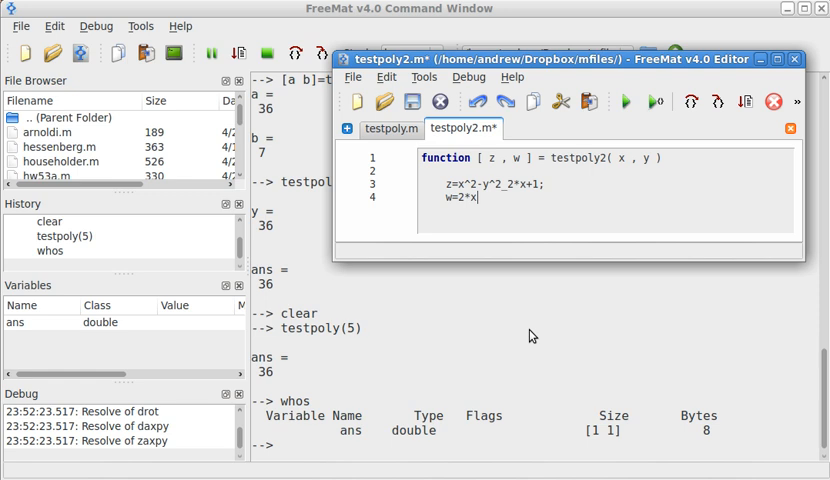
{"action": "type", "text": "*y+2*y;"}
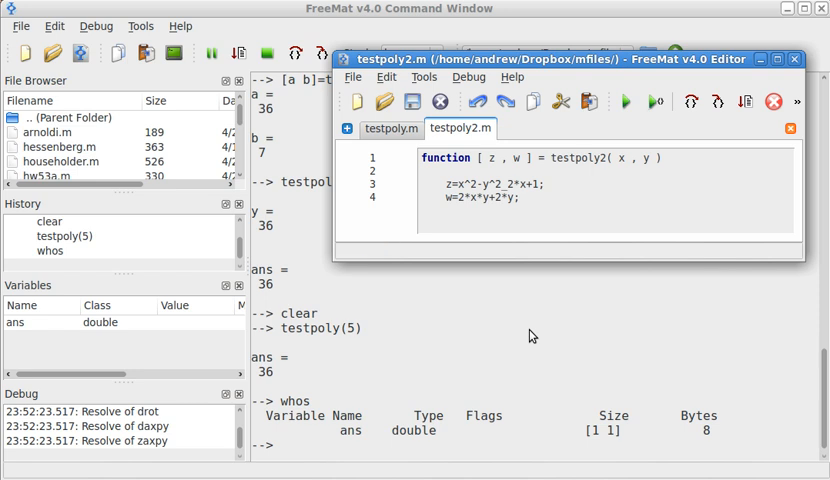
{"action": "mouse_move", "coordinate": [398, 423]}
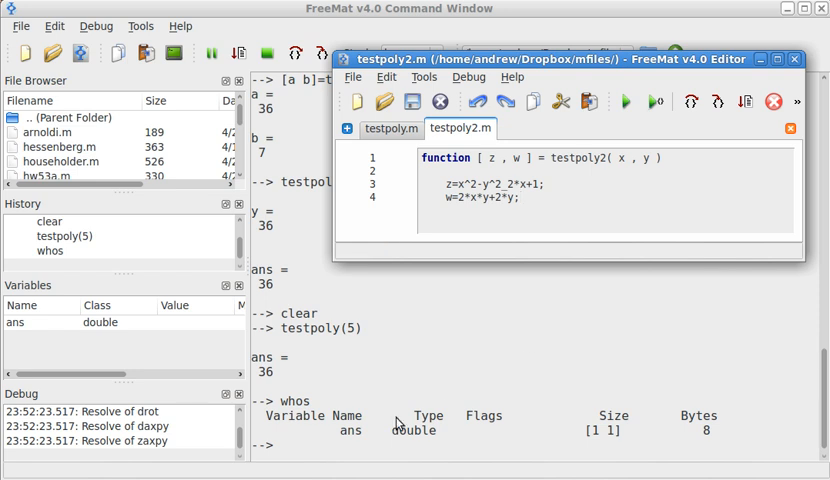
{"action": "type", "text": "testpoly(2,3"}
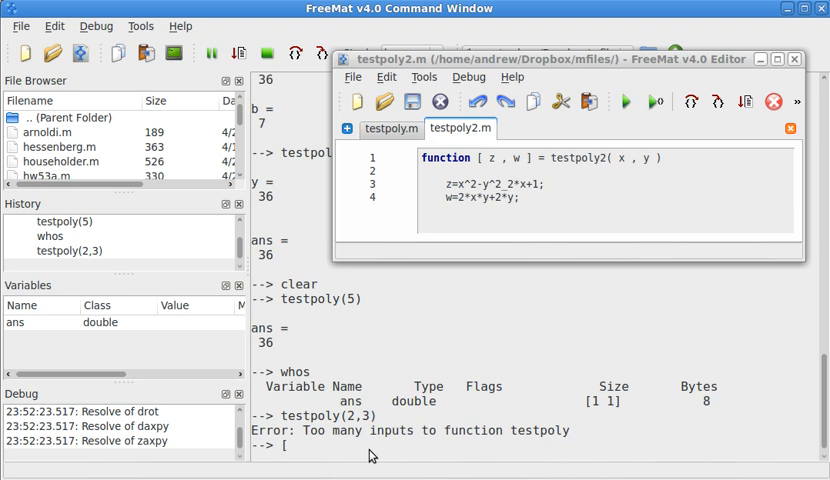
{"action": "type", "text": "z w]=testpoly2(2,3"}
{"action": "type", "text": "+"}
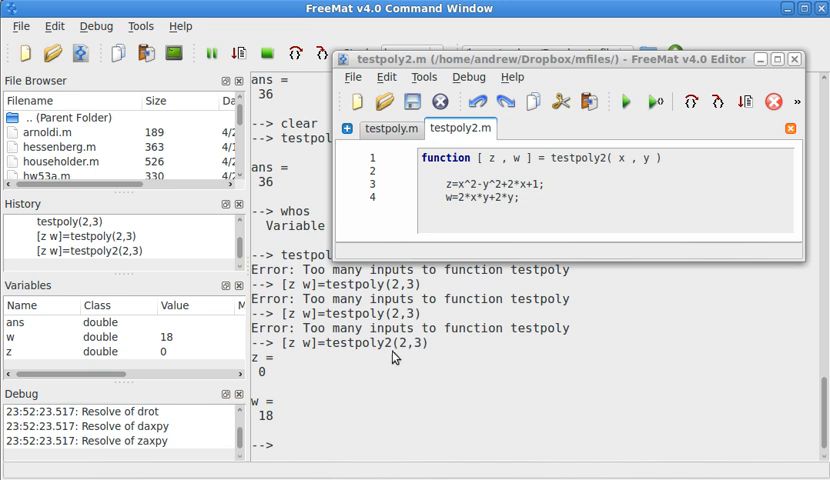
{"action": "mouse_move", "coordinate": [426, 462]}
{"action": "type", "text": "[z w]=testpoly2(4,3)"}
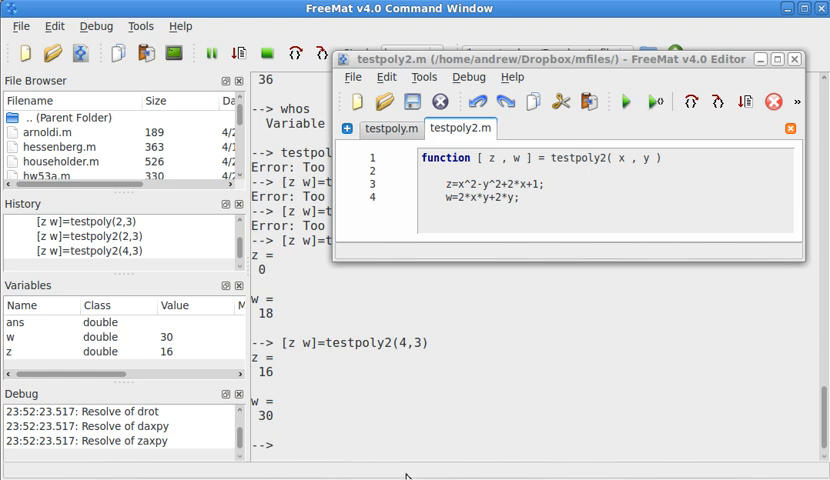
{"action": "mouse_move", "coordinate": [268, 433]}
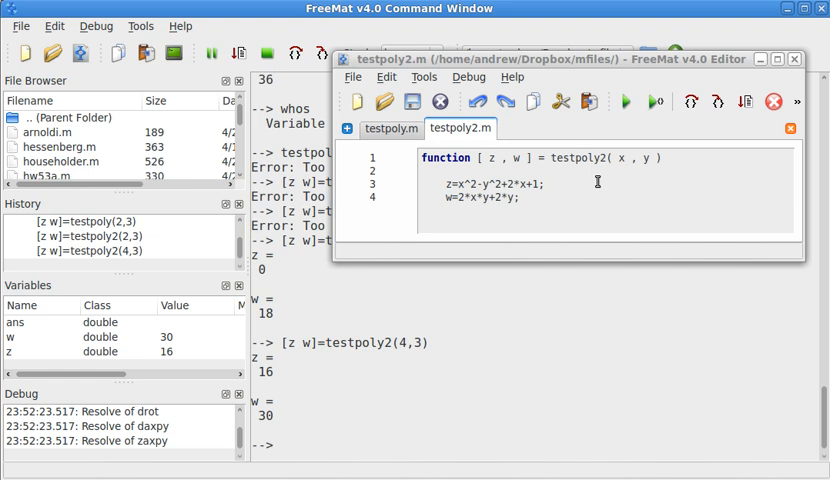
- Evaluate testpoly(4+3*i), getting 16+30i, and compare the testpoly and testpoly2 files
{"action": "type", "text": "test"}
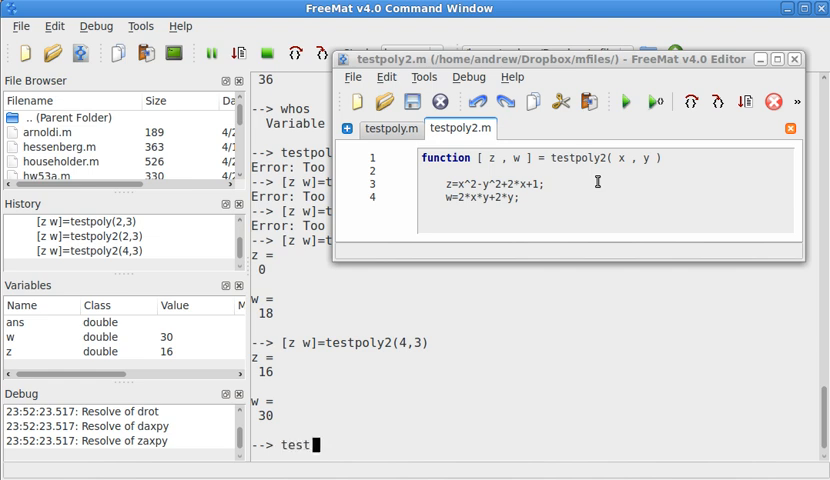
{"action": "type", "text": "p"}
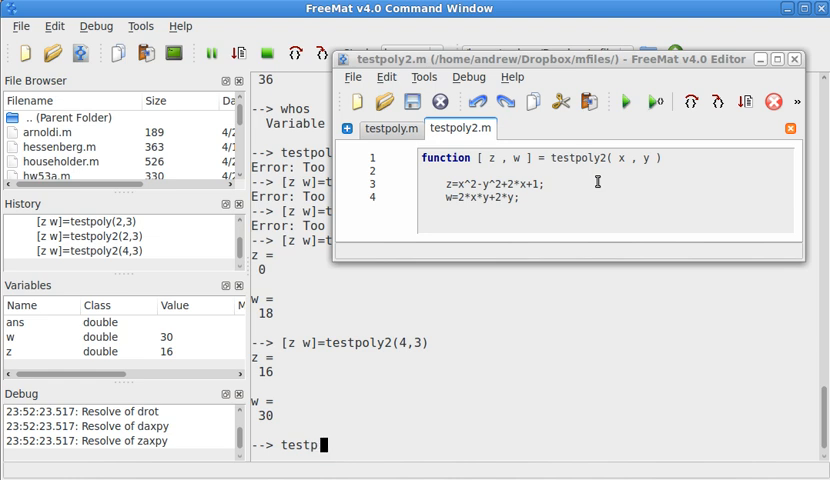
{"action": "type", "text": "(4+"}
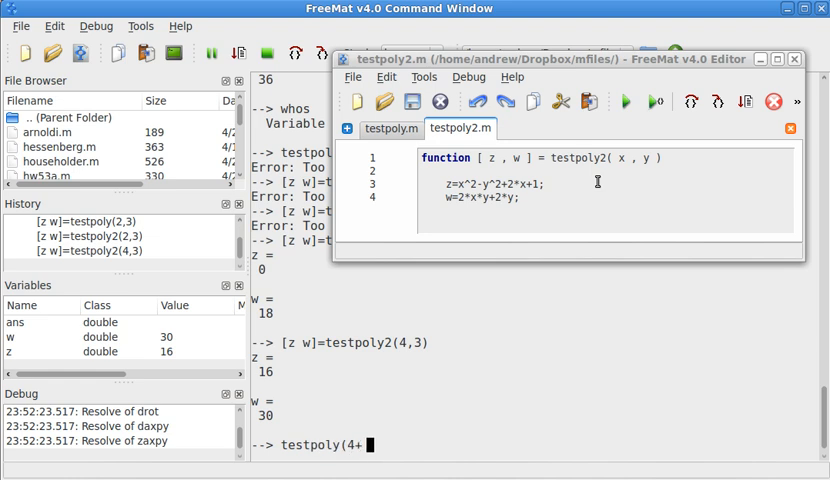
{"action": "type", "text": "3*i"}
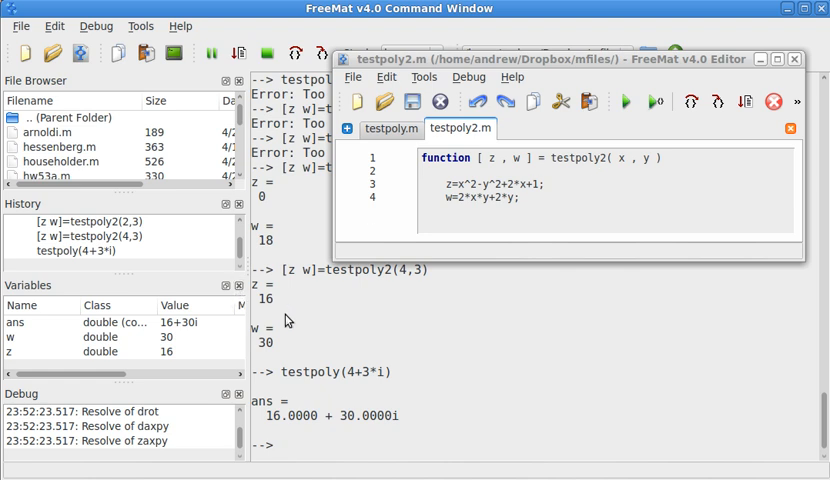
{"action": "mouse_move", "coordinate": [500, 85]}
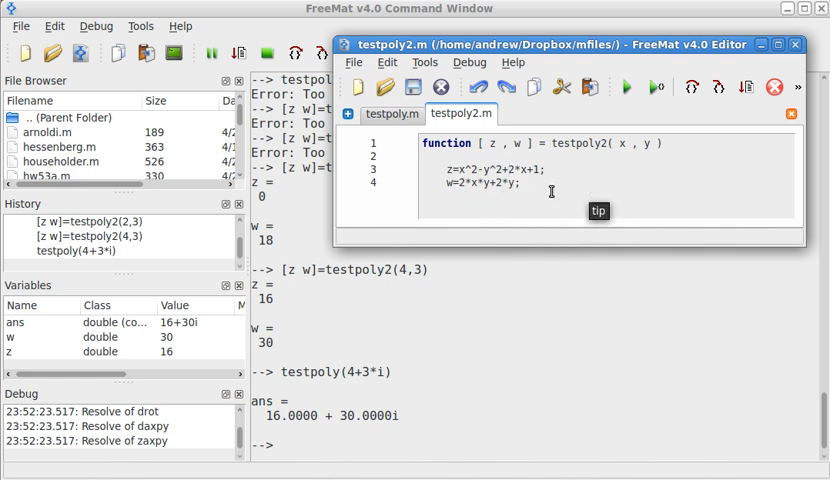
{"action": "mouse_move", "coordinate": [393, 356]}
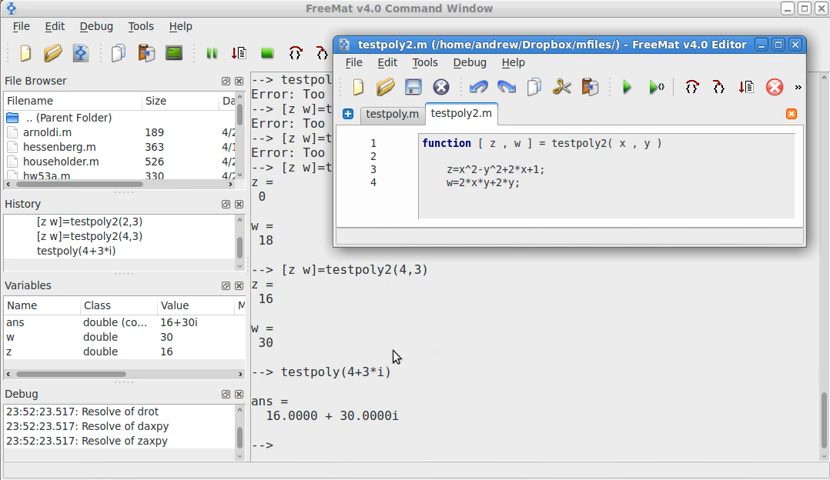
{"action": "left_click", "coordinate": [391, 114]}
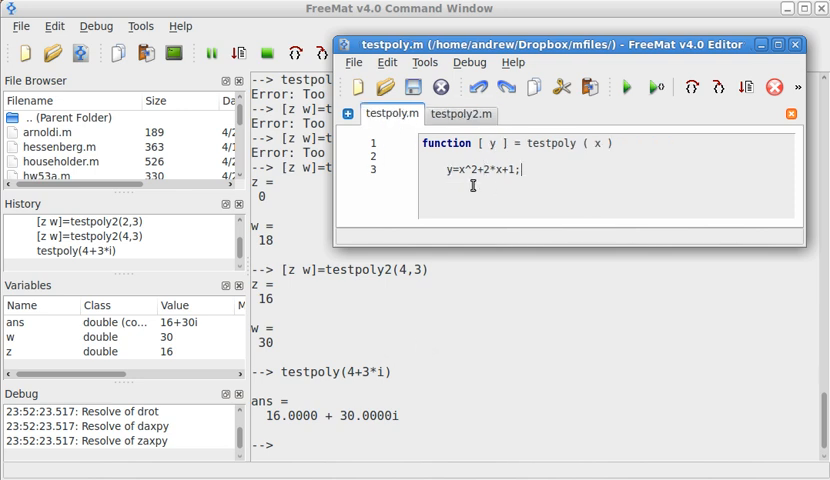
{"action": "mouse_move", "coordinate": [285, 428]}
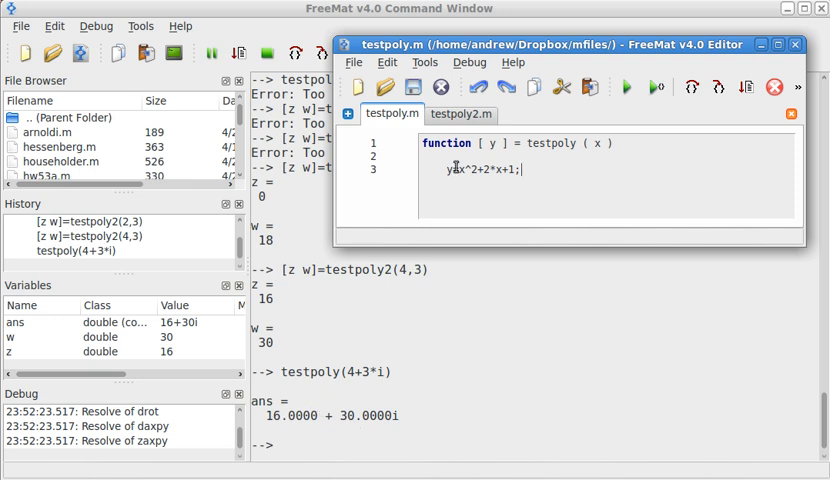
{"action": "left_click", "coordinate": [461, 114]}
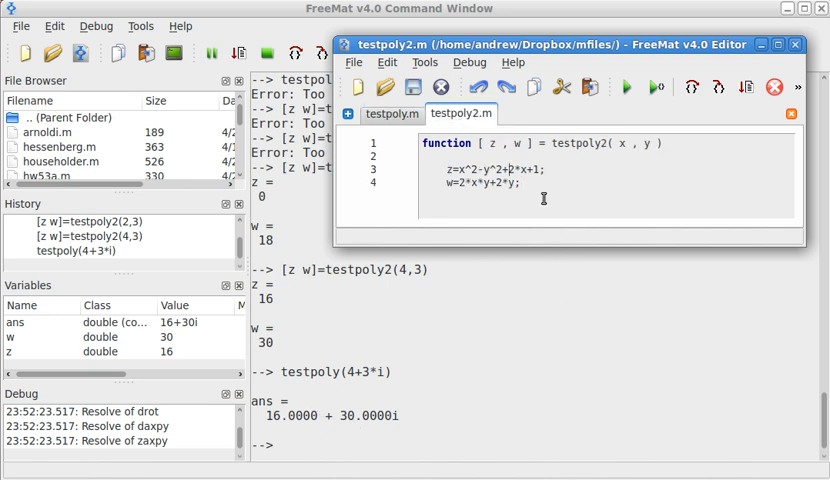
{"action": "mouse_move", "coordinate": [537, 190]}
{"action": "type", "text": "x"}
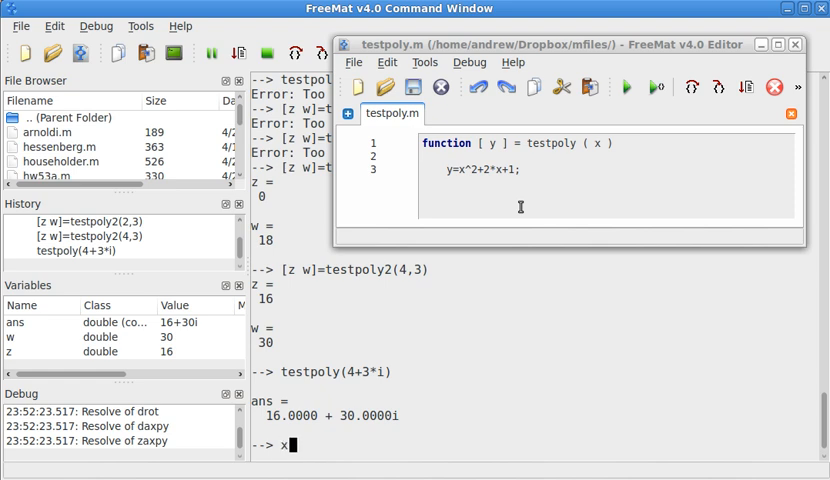
- Clear the workspace, set x=1:1:10, and call testpoly(x), which fails on scalar power
{"action": "type", "text": "clear"}
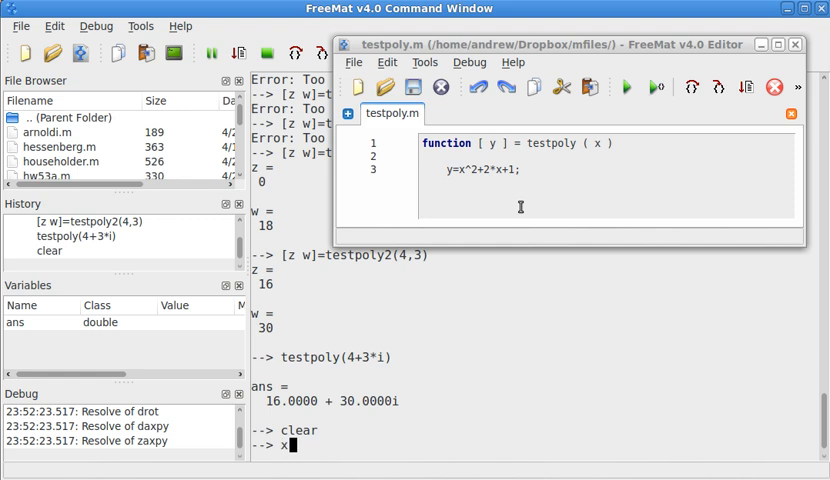
{"action": "type", "text": "=1"}
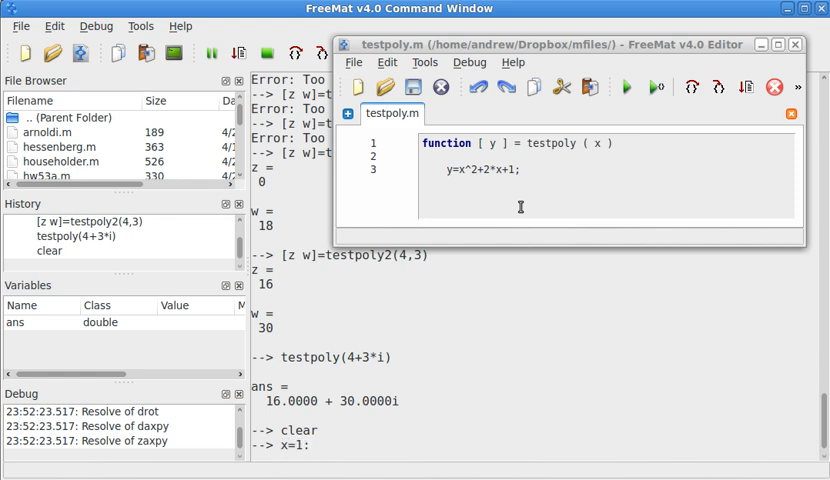
{"action": "type", "text": ":10"}
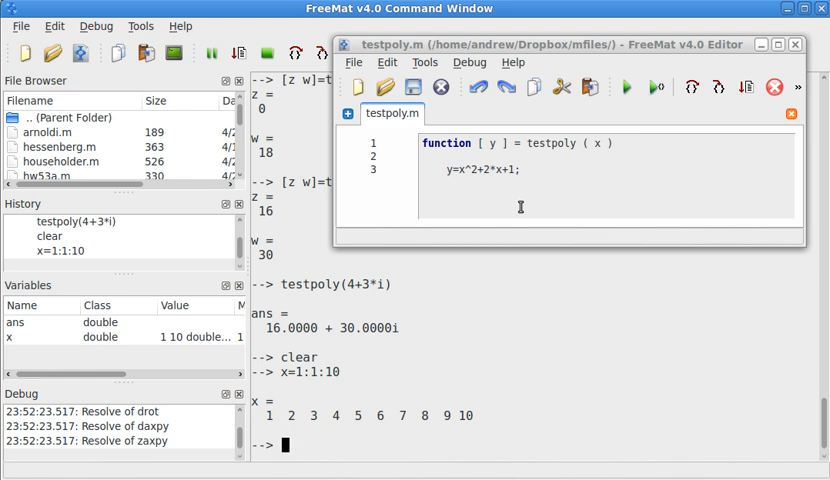
{"action": "type", "text": "test"}
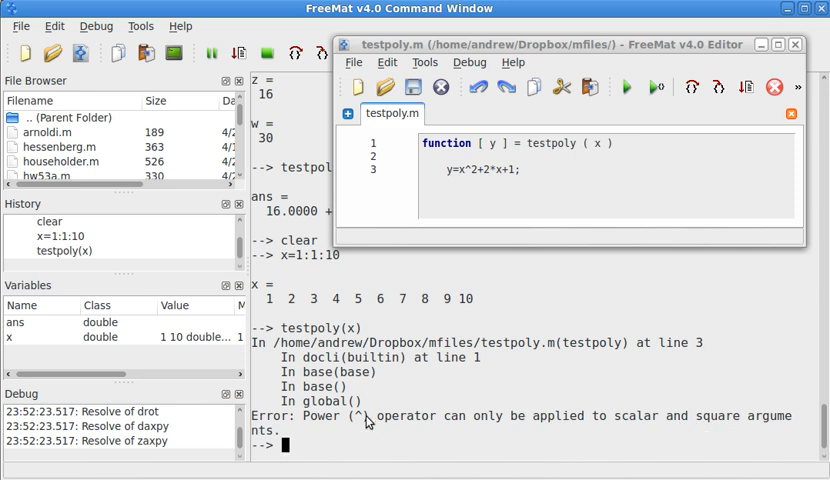
{"action": "mouse_move", "coordinate": [465, 303]}
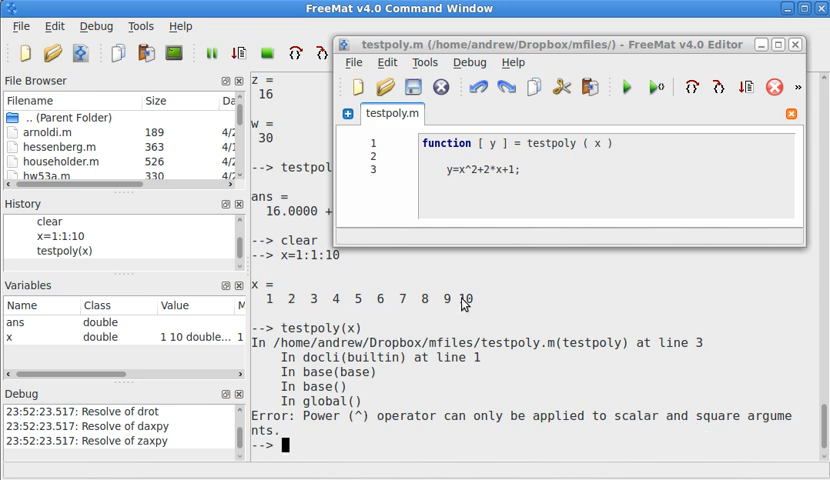
{"action": "mouse_move", "coordinate": [446, 329]}
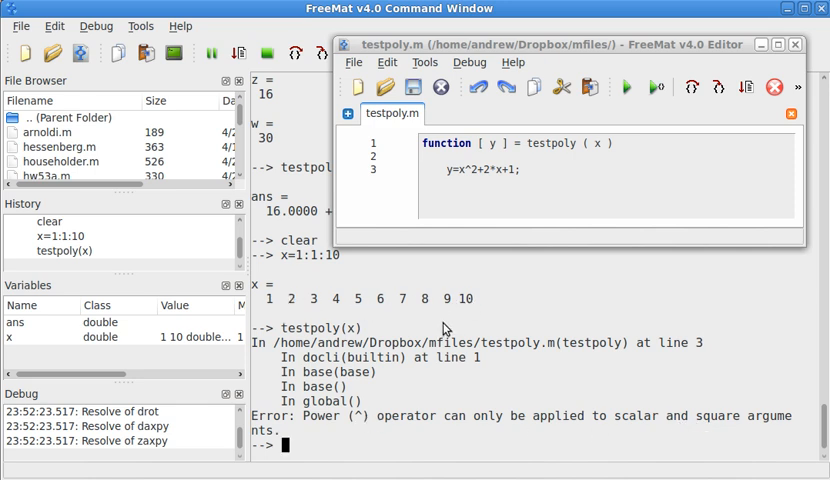
{"action": "mouse_move", "coordinate": [440, 319]}
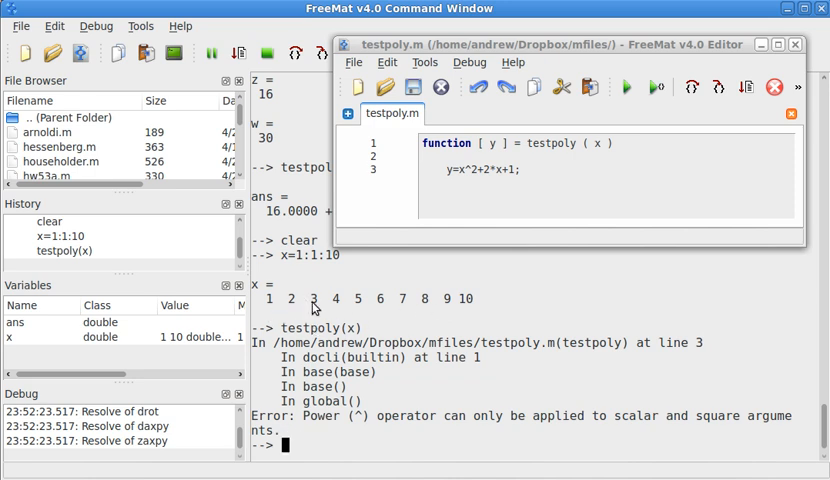
{"action": "mouse_move", "coordinate": [464, 306]}
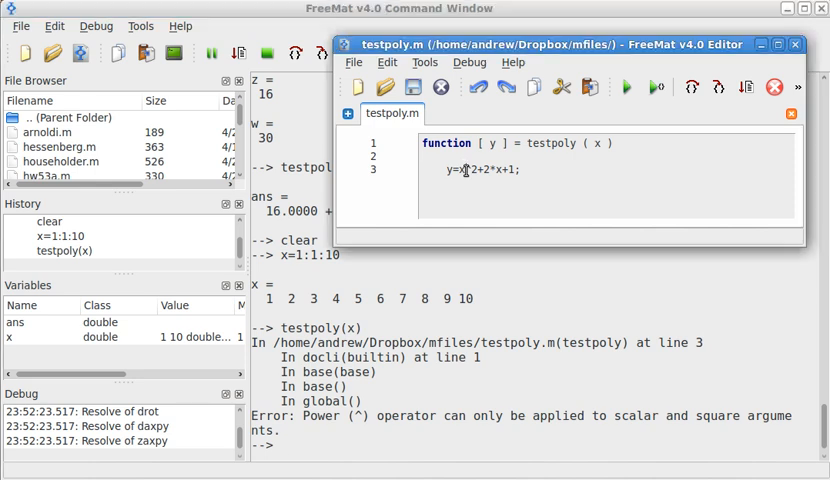
{"action": "mouse_move", "coordinate": [531, 271]}
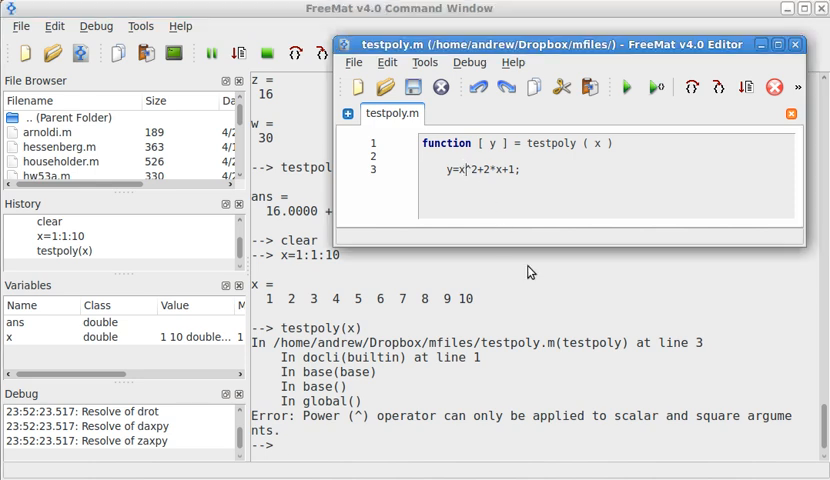
- Make testpoly element-wise as y=x.^2+2.*x+1, save it, and retype testpoly(x)
{"action": "type", "text": "."}
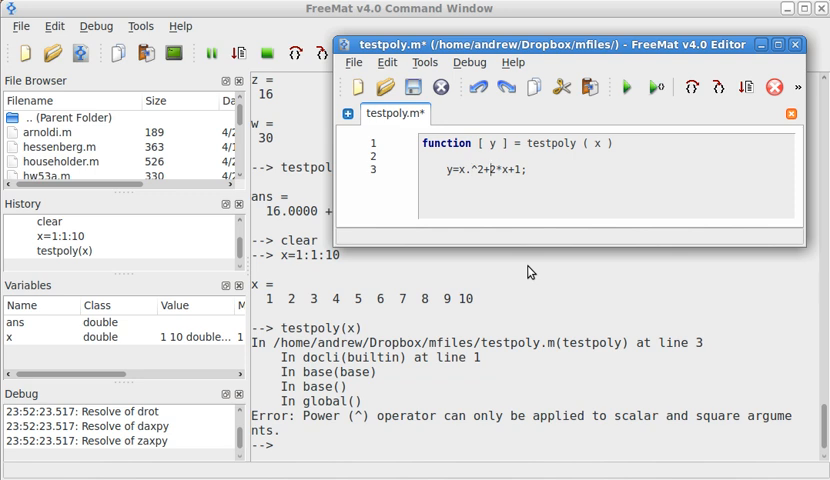
{"action": "type", "text": "."}
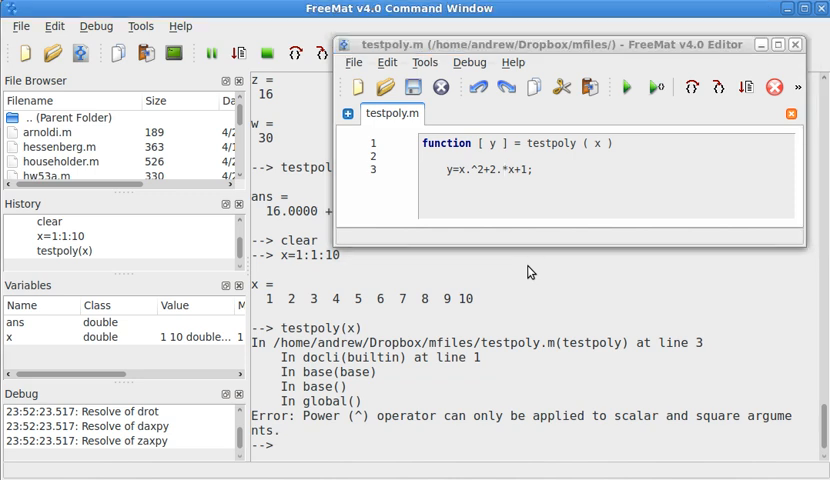
{"action": "type", "text": "testpoly(x)"}
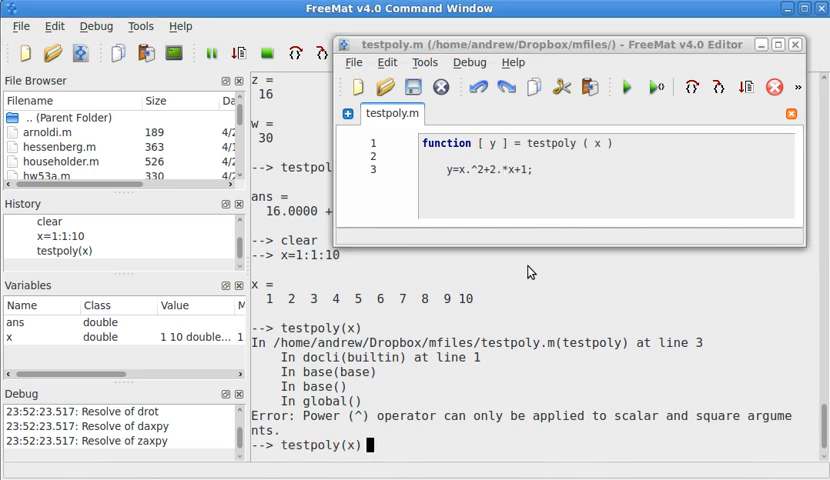